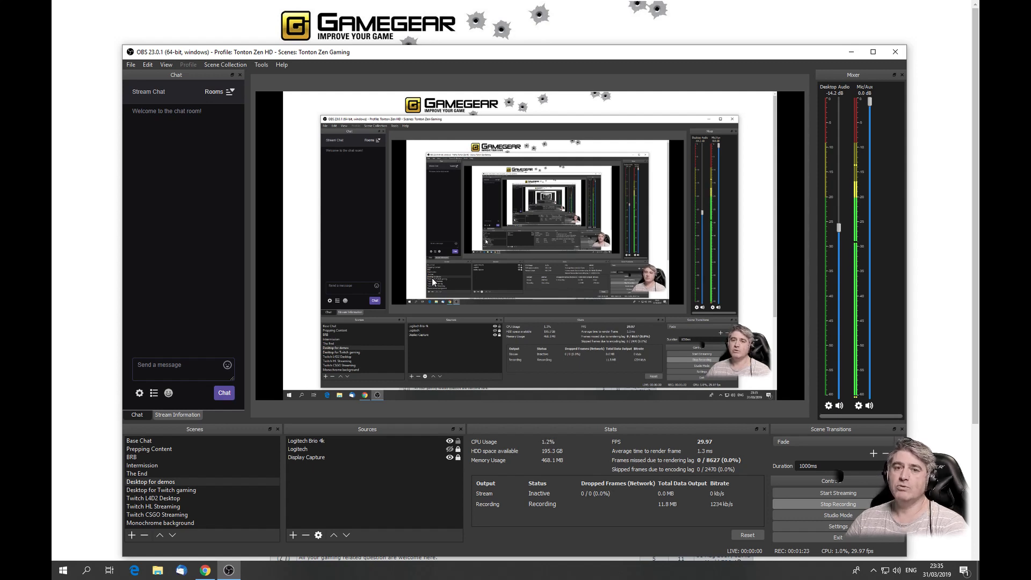
{"action": "mouse_move", "coordinate": [611, 76]}
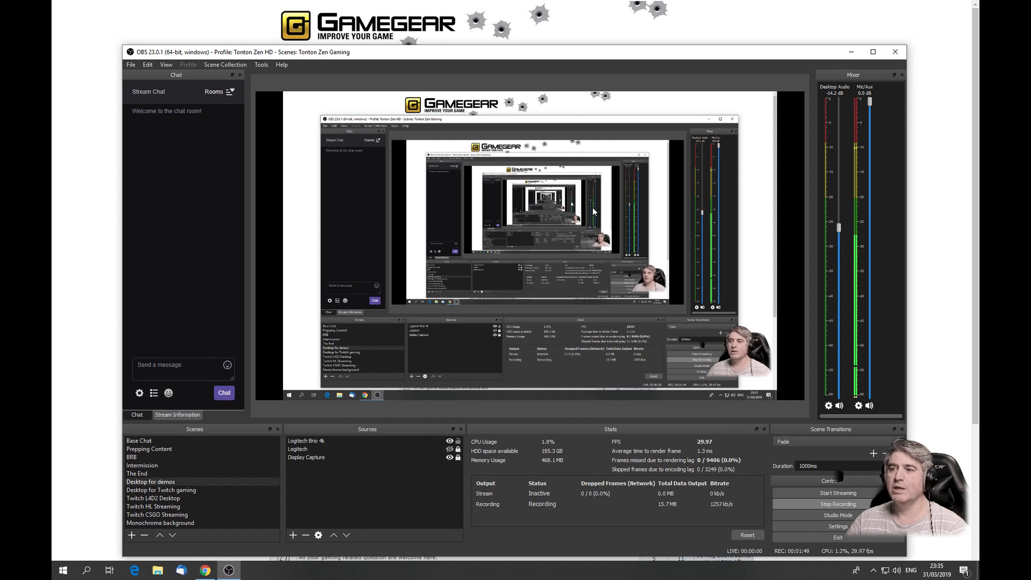
{"action": "mouse_move", "coordinate": [428, 181]}
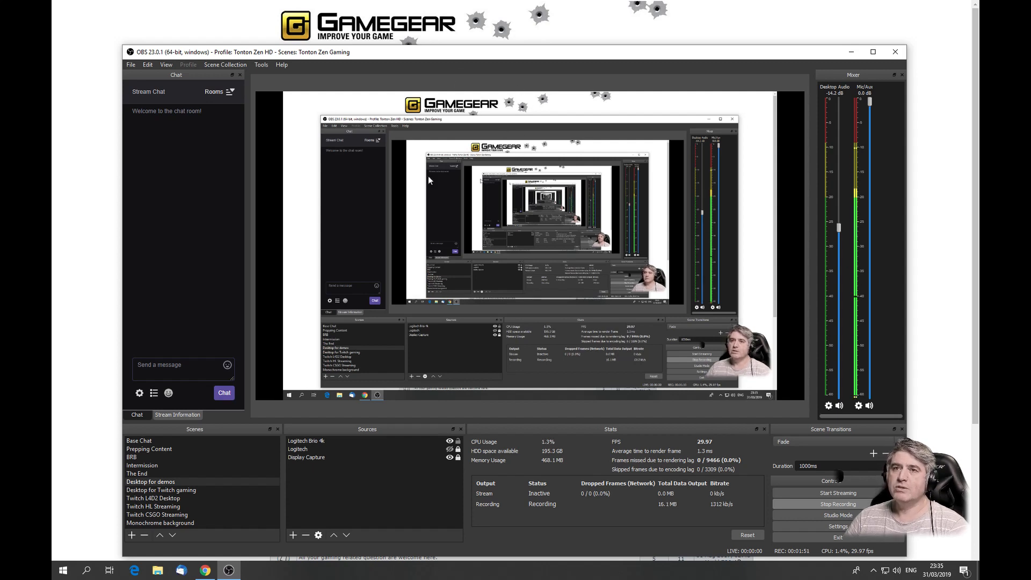
{"action": "mouse_move", "coordinate": [830, 371]}
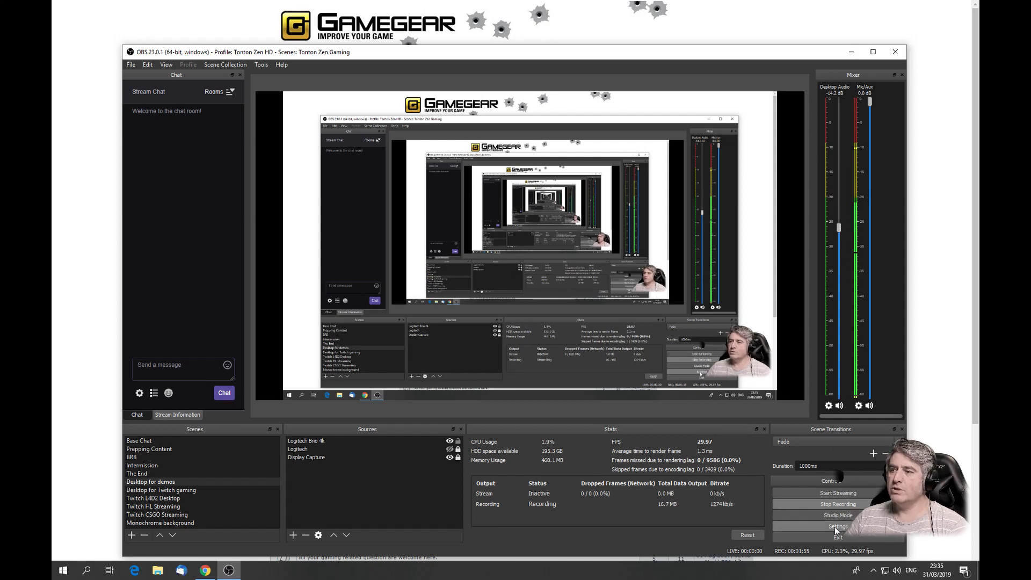
- Show Output settings with the QuickSync H.264 encoder at 6000 bitrate and CBR rate control
{"action": "left_click", "coordinate": [838, 527]}
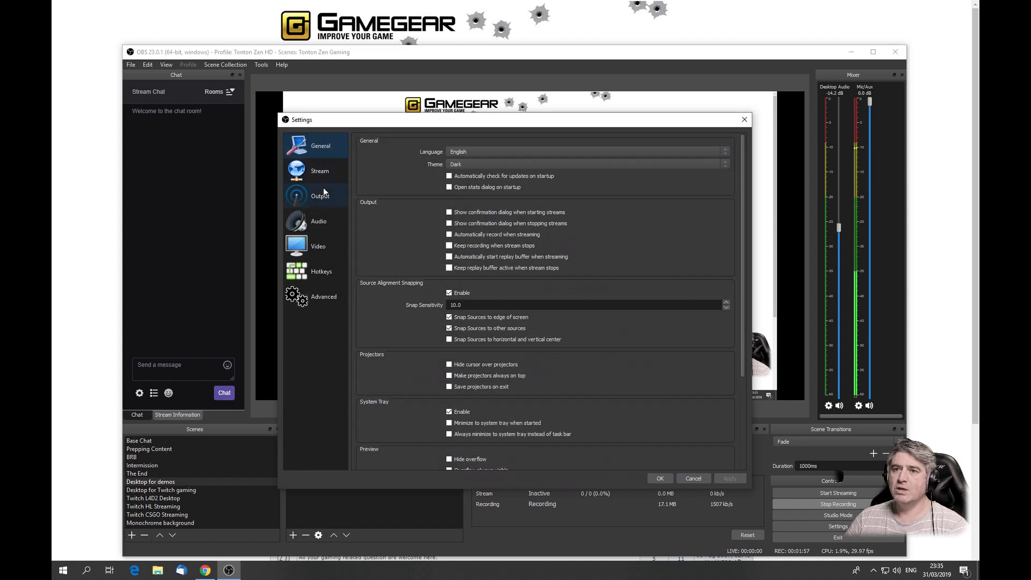
{"action": "left_click", "coordinate": [320, 195]}
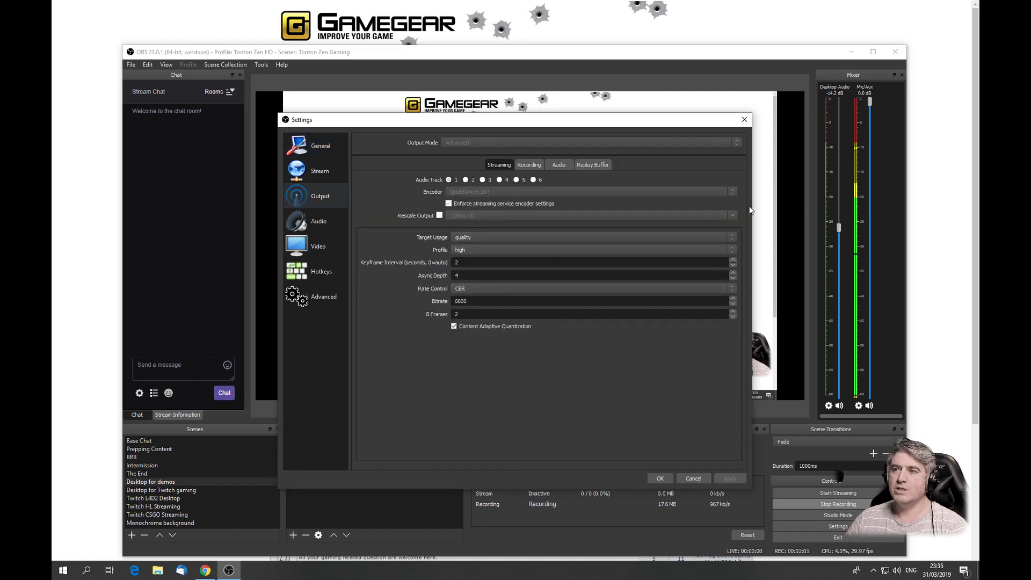
{"action": "mouse_move", "coordinate": [735, 195]}
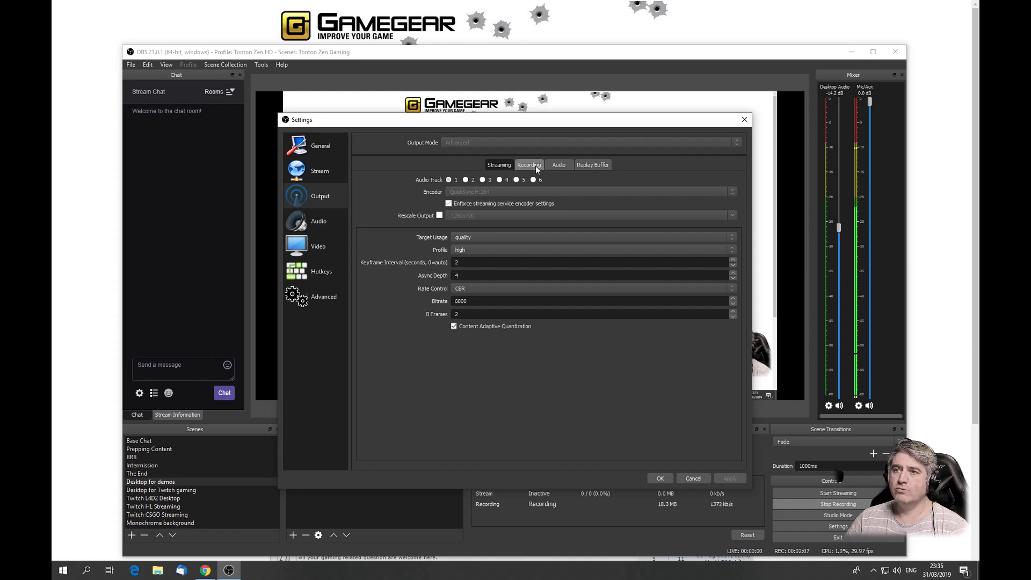
{"action": "left_click", "coordinate": [528, 164]}
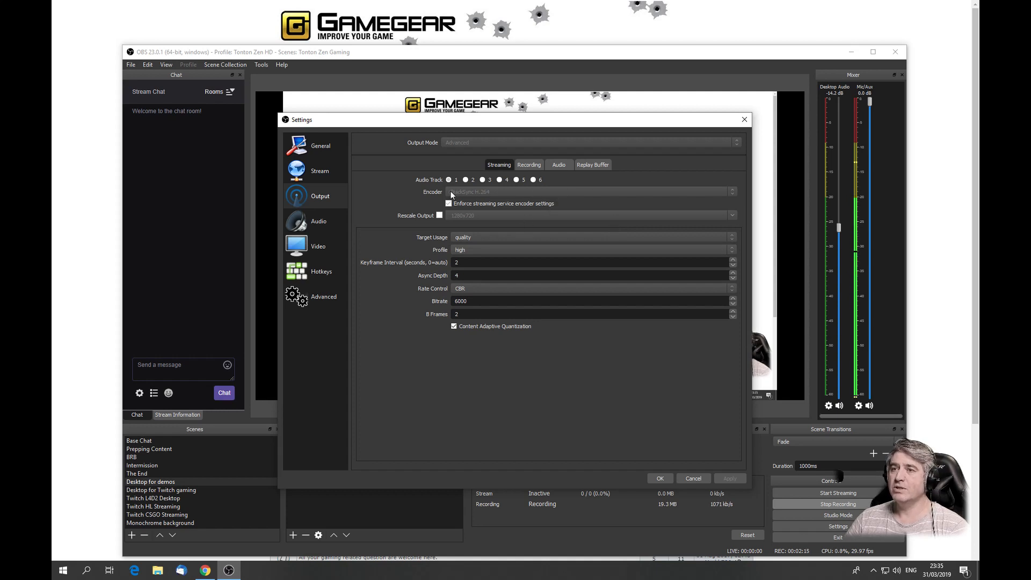
{"action": "mouse_move", "coordinate": [734, 192]}
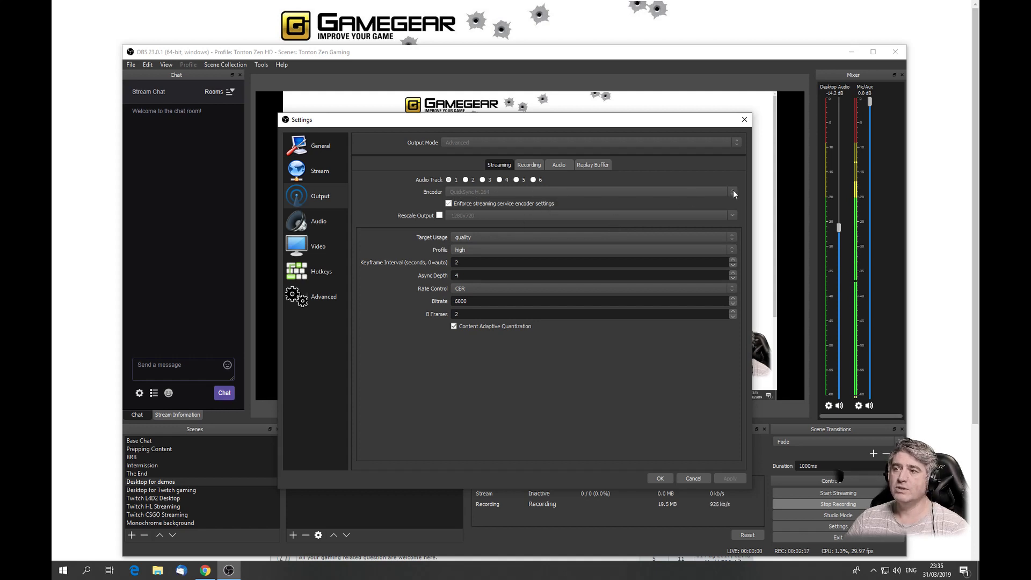
{"action": "mouse_move", "coordinate": [472, 197]}
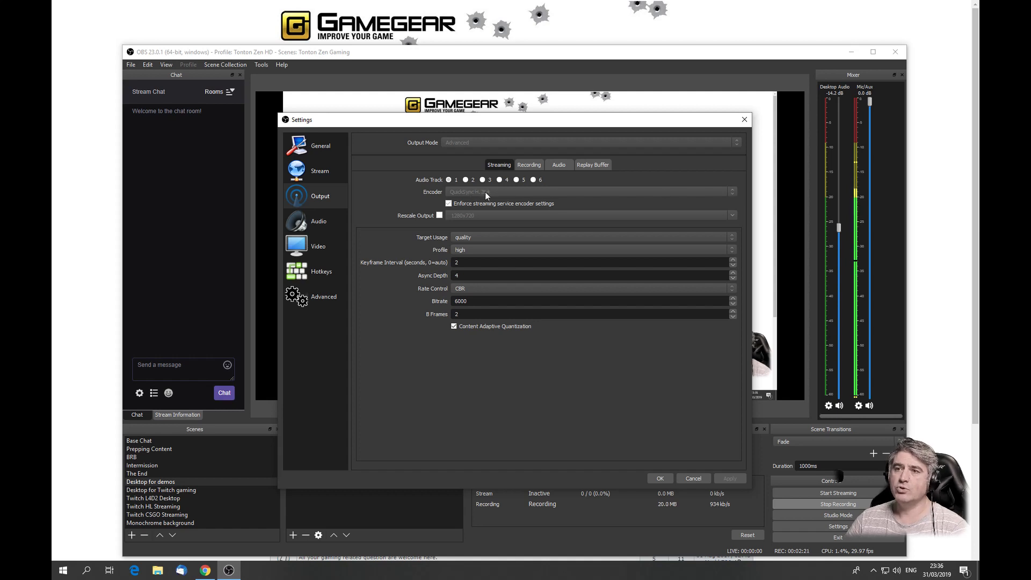
{"action": "mouse_move", "coordinate": [500, 199]}
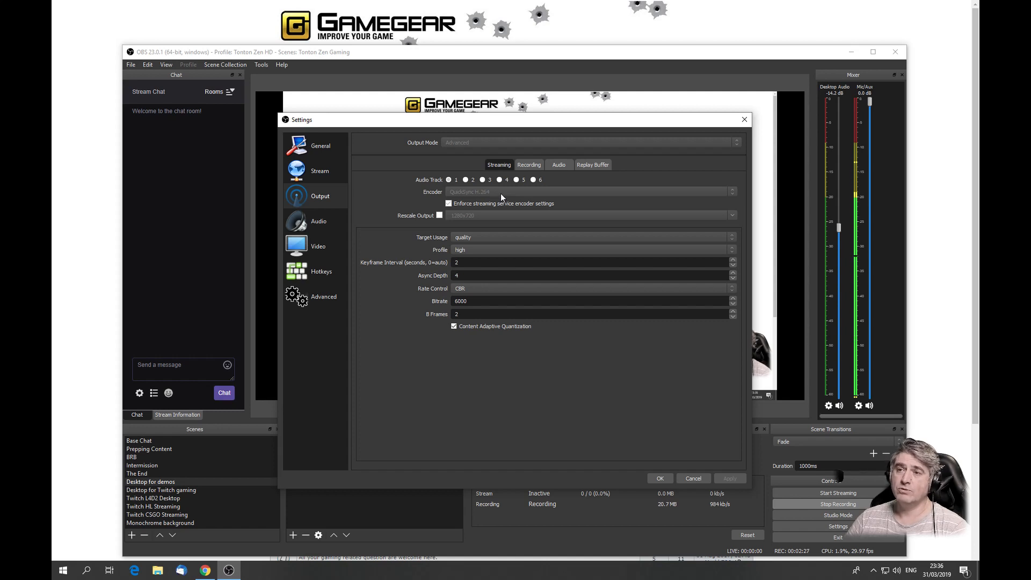
{"action": "mouse_move", "coordinate": [462, 223]}
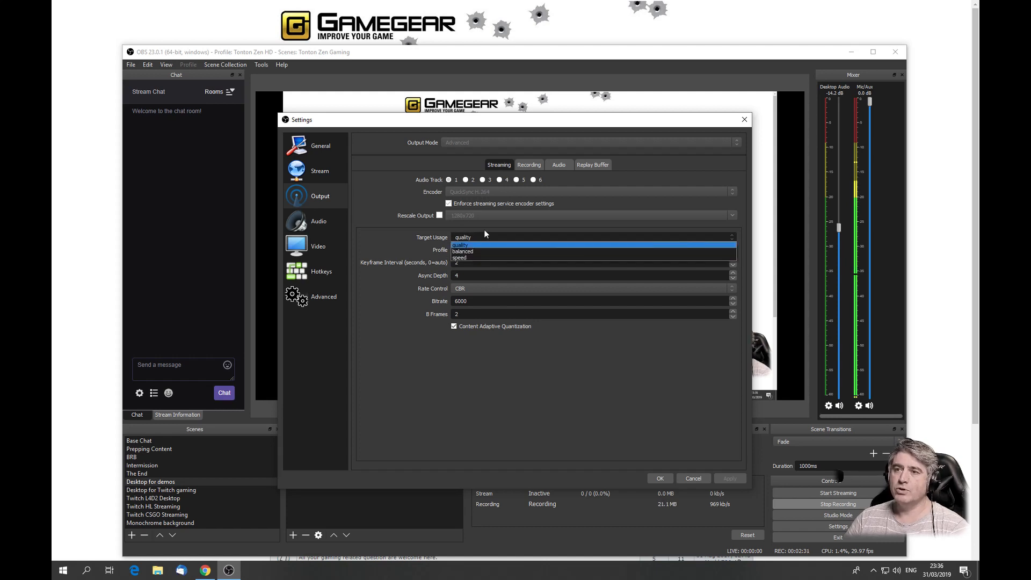
{"action": "mouse_move", "coordinate": [423, 231]}
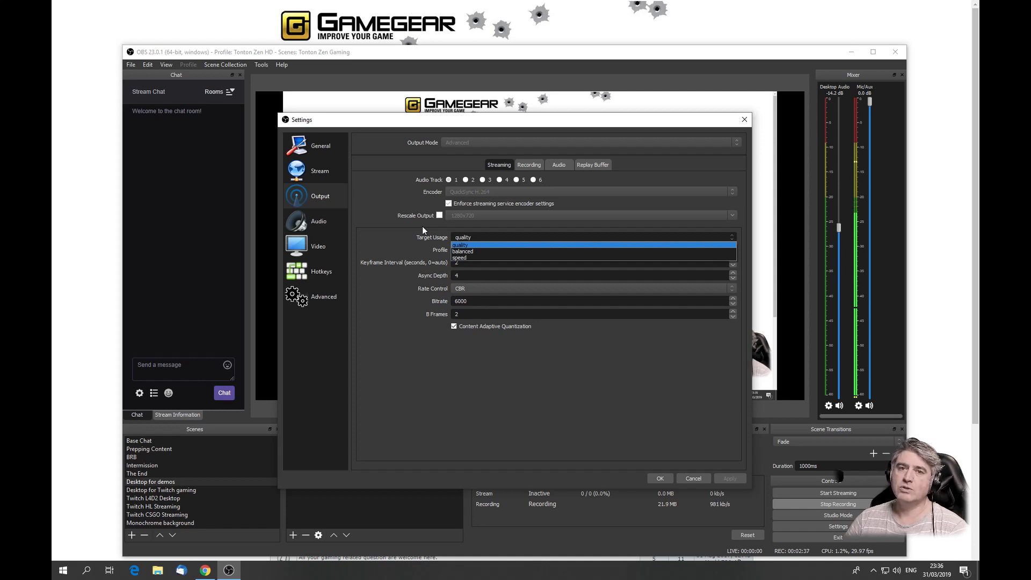
{"action": "mouse_move", "coordinate": [436, 255]}
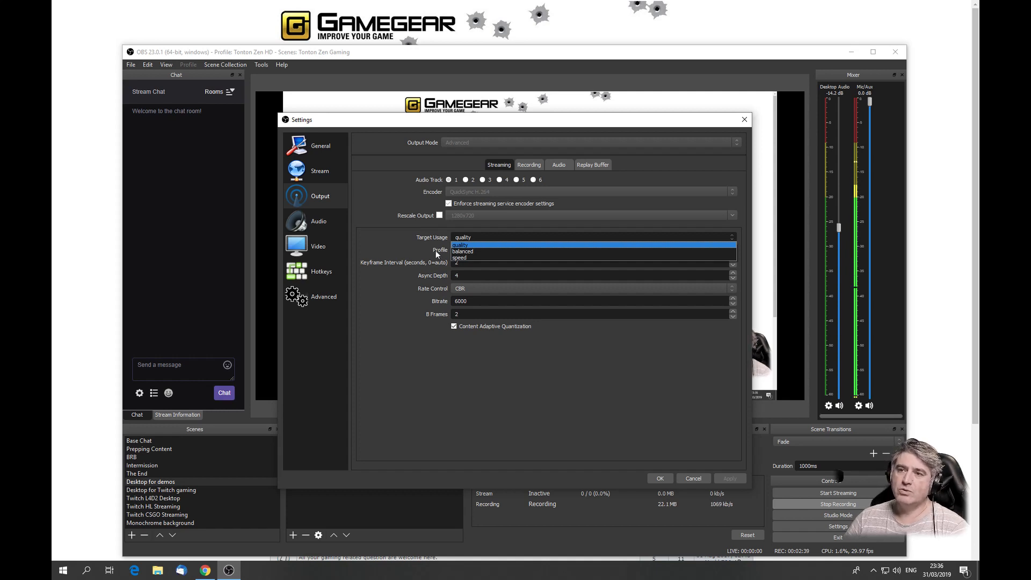
{"action": "mouse_move", "coordinate": [475, 243]}
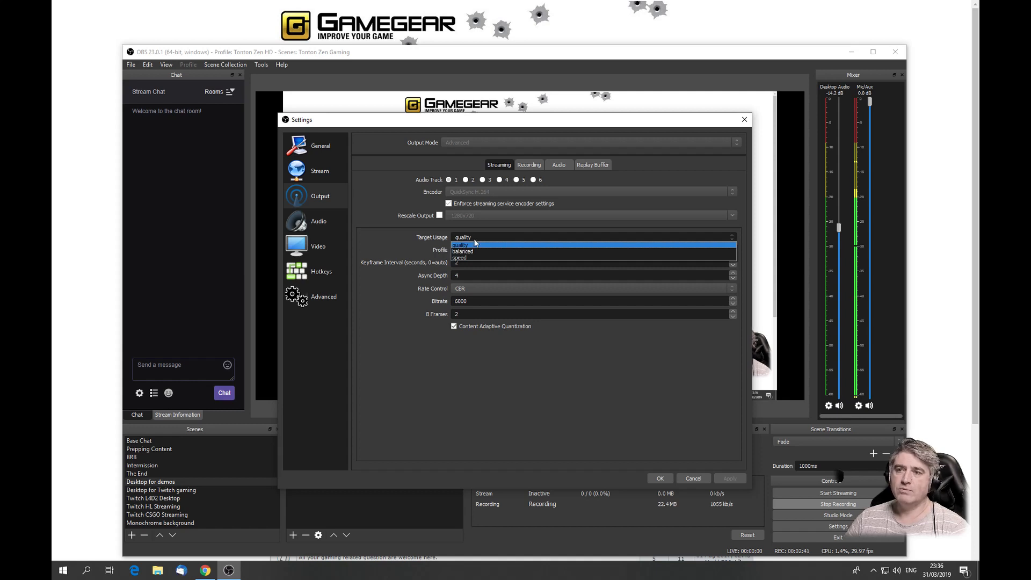
{"action": "mouse_move", "coordinate": [402, 237]}
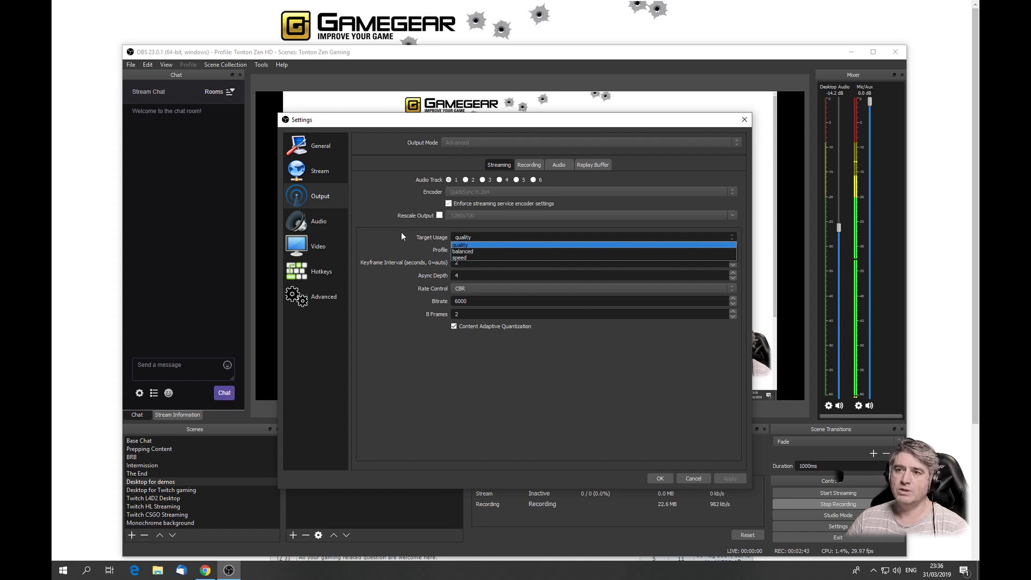
{"action": "mouse_move", "coordinate": [471, 252]}
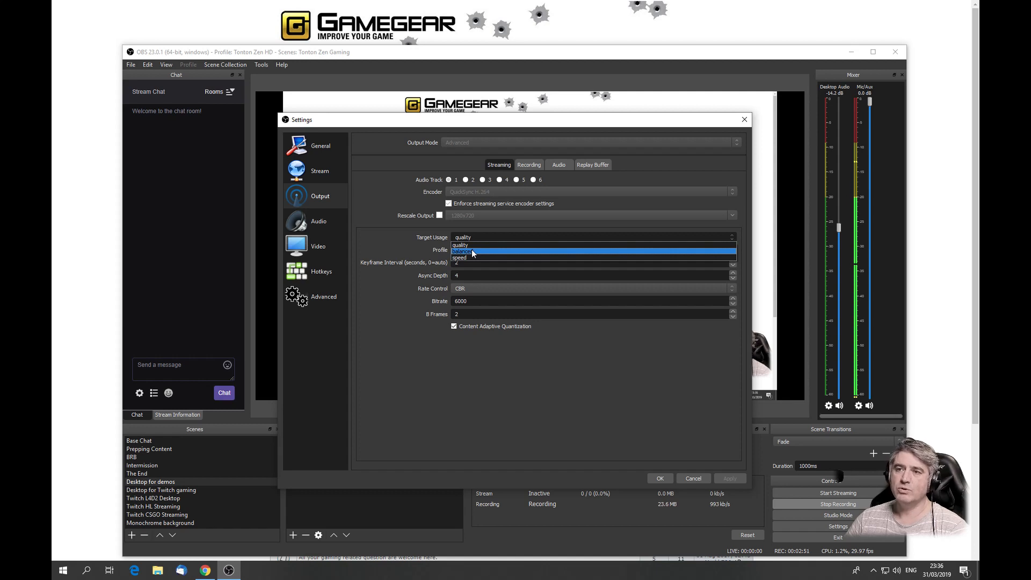
{"action": "mouse_move", "coordinate": [462, 245]}
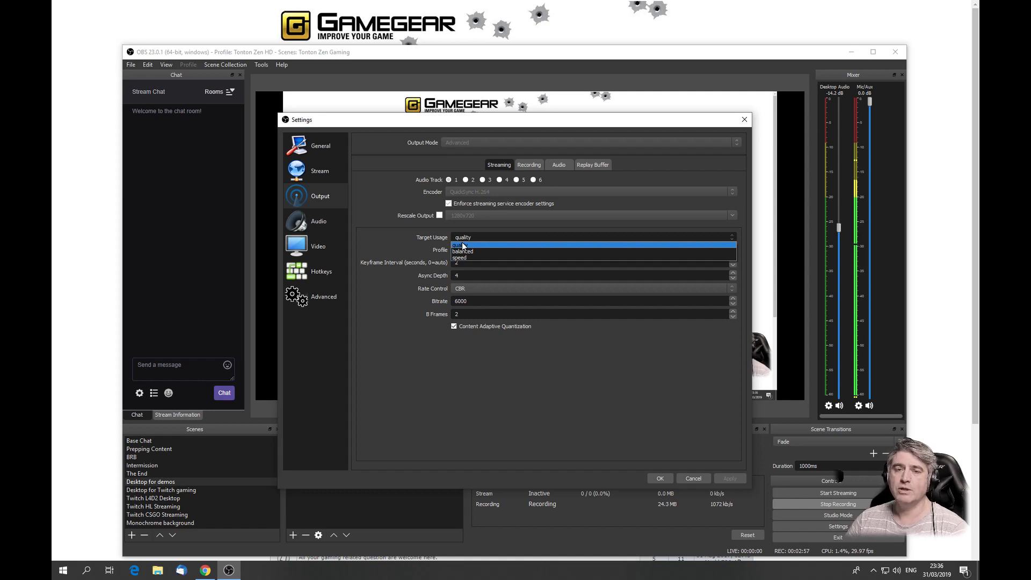
{"action": "left_click", "coordinate": [460, 244]}
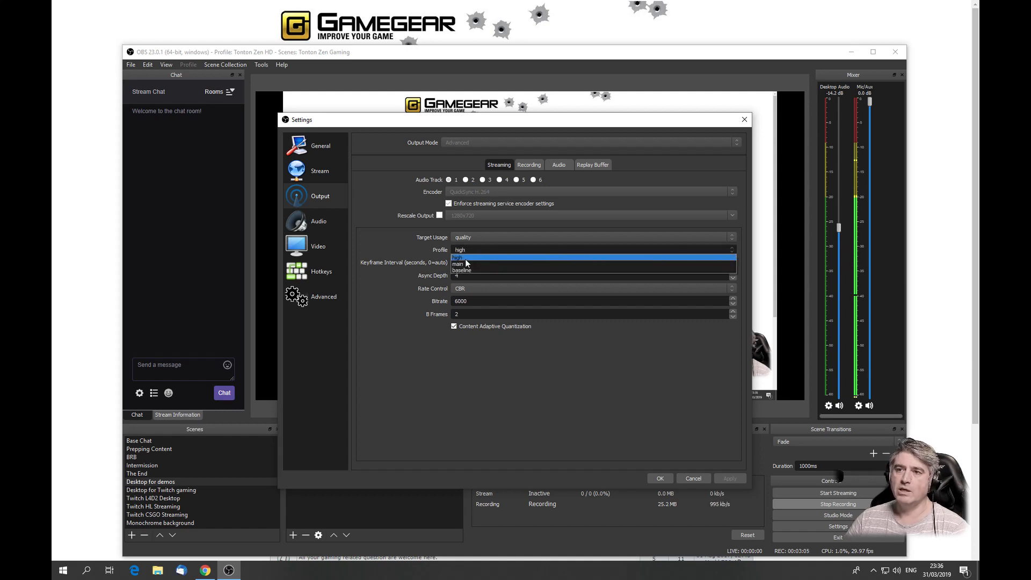
{"action": "mouse_move", "coordinate": [416, 245]}
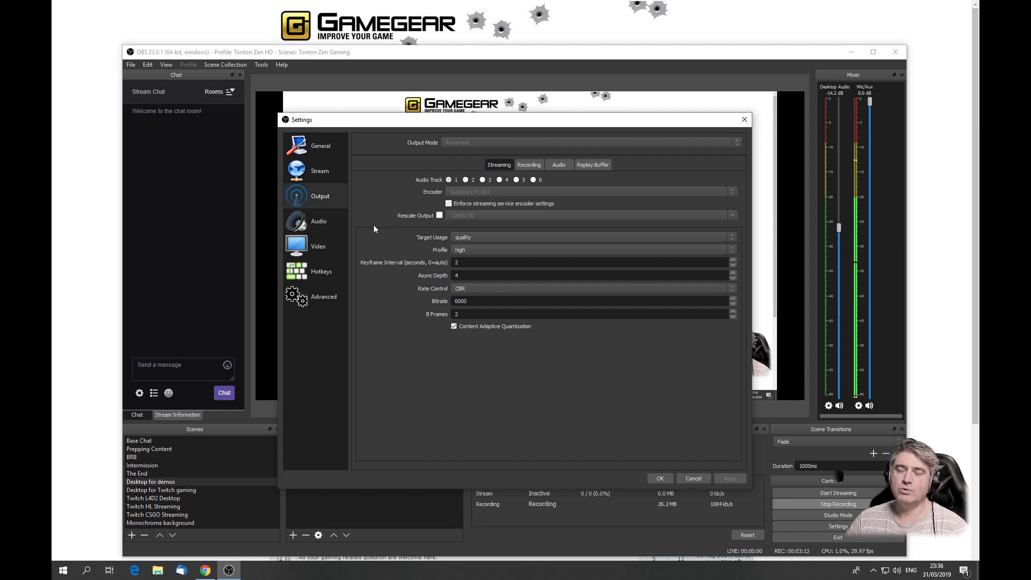
{"action": "mouse_move", "coordinate": [464, 395]}
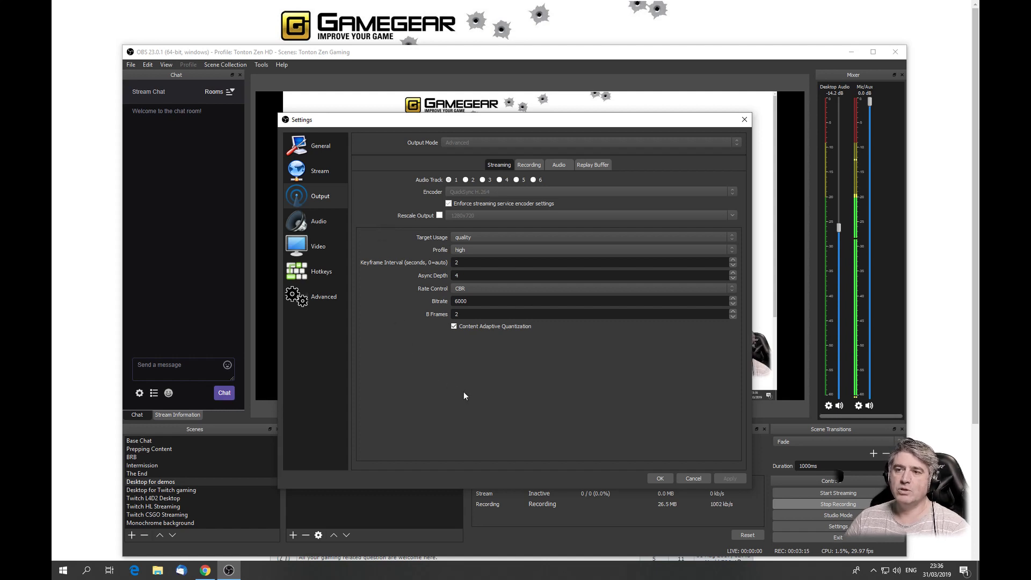
{"action": "mouse_move", "coordinate": [493, 456]}
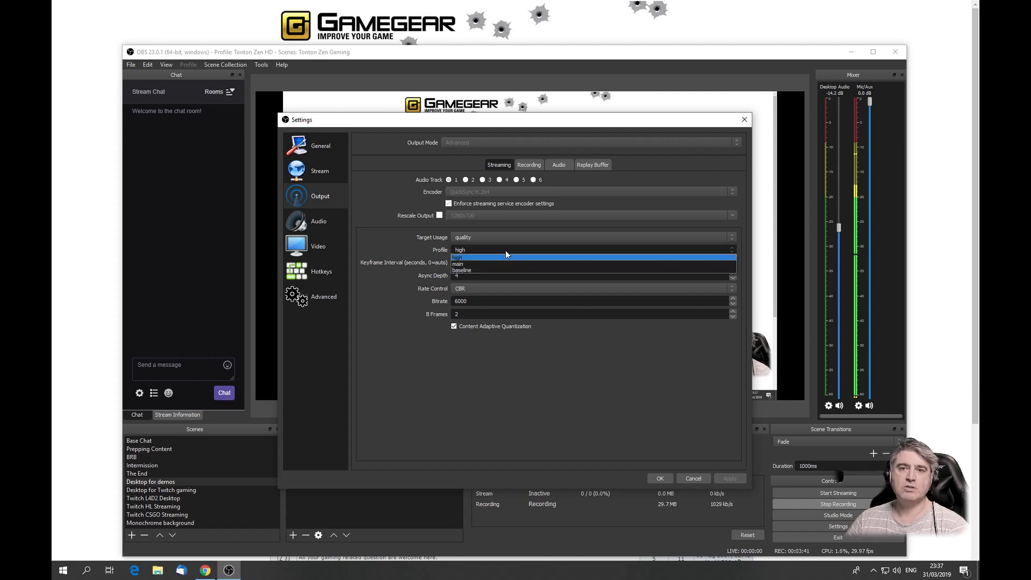
{"action": "mouse_move", "coordinate": [477, 253]}
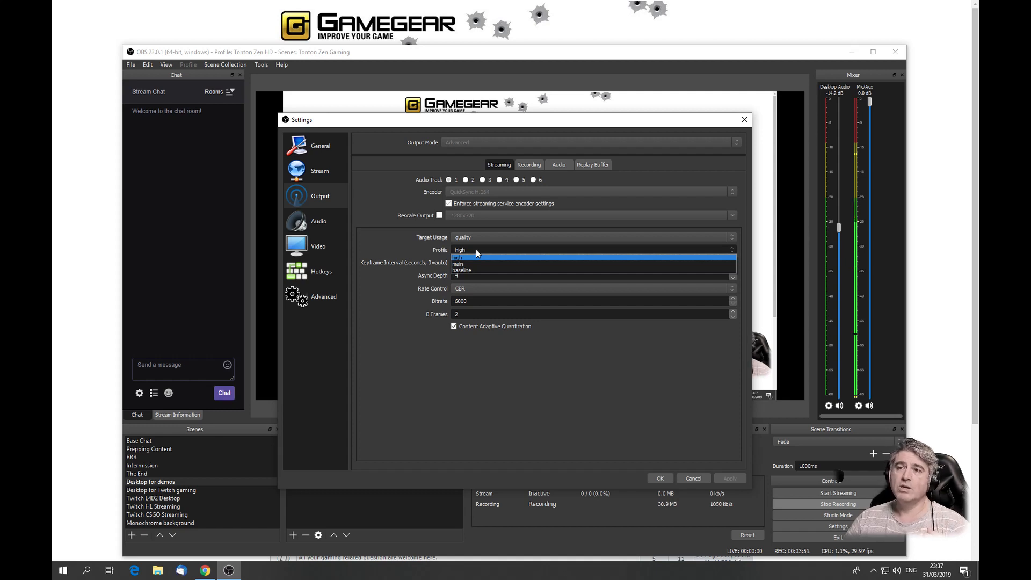
{"action": "mouse_move", "coordinate": [474, 263]}
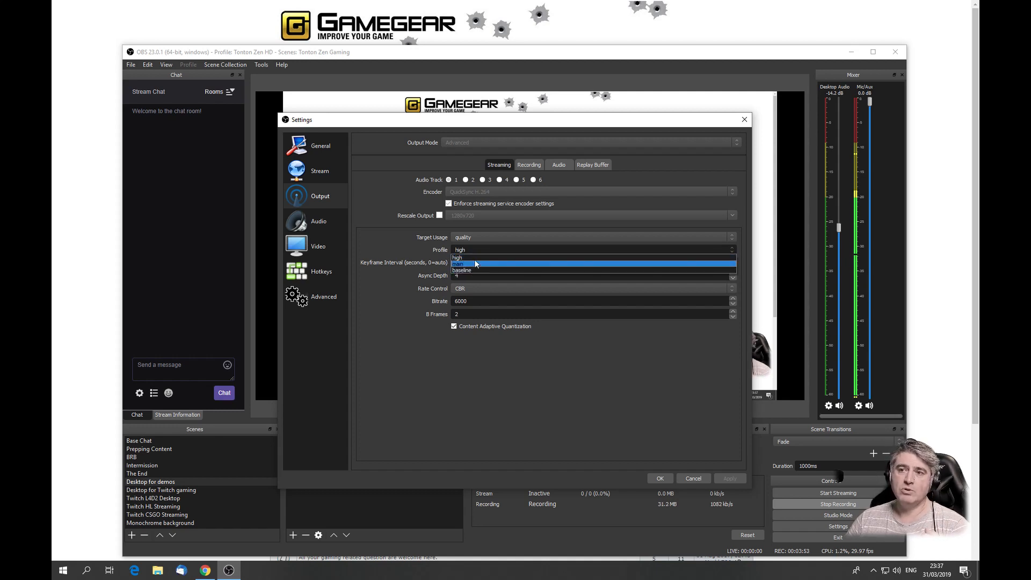
{"action": "mouse_move", "coordinate": [474, 257]}
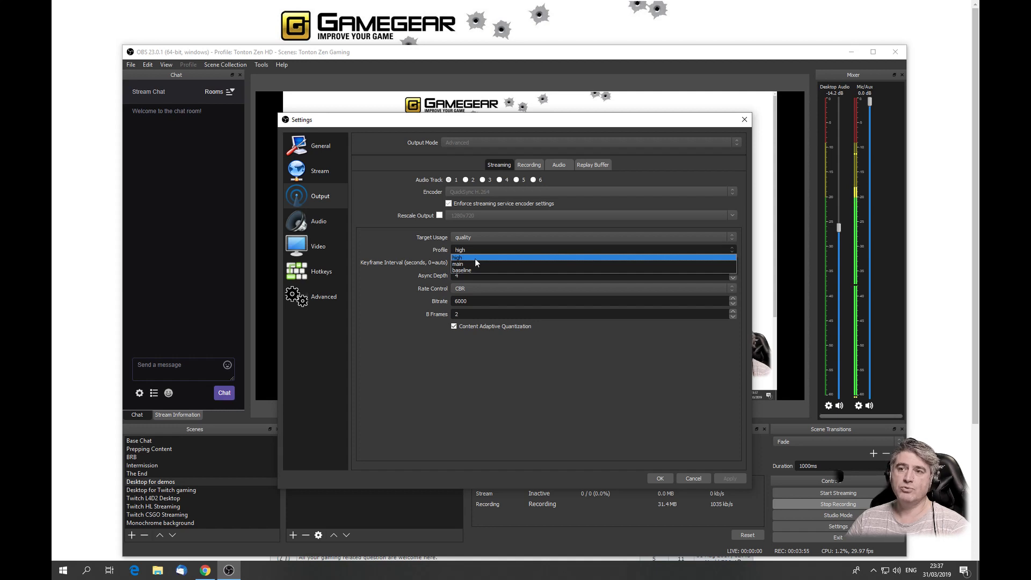
{"action": "left_click", "coordinate": [458, 257]}
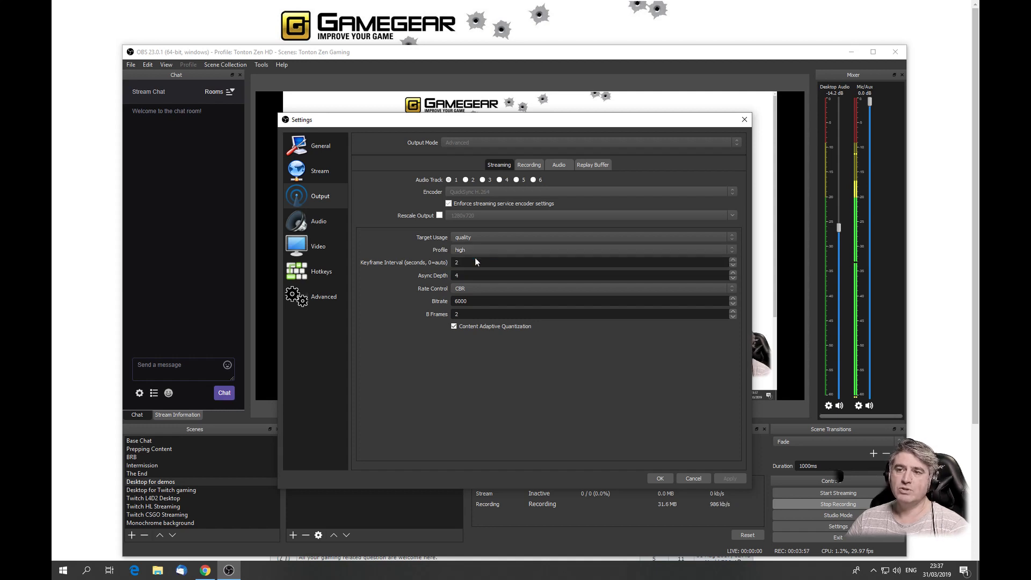
{"action": "mouse_move", "coordinate": [544, 415]}
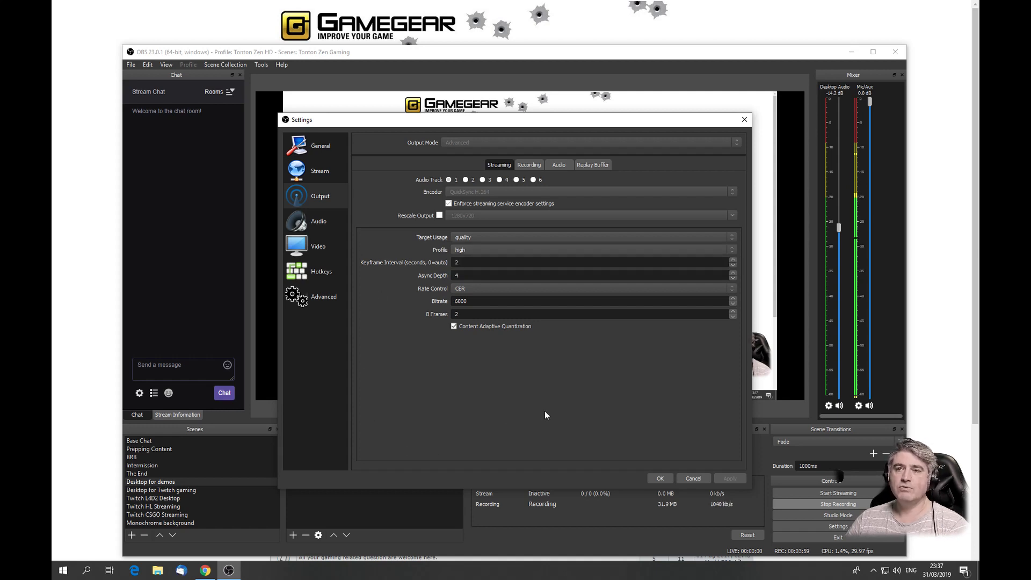
{"action": "mouse_move", "coordinate": [365, 283]}
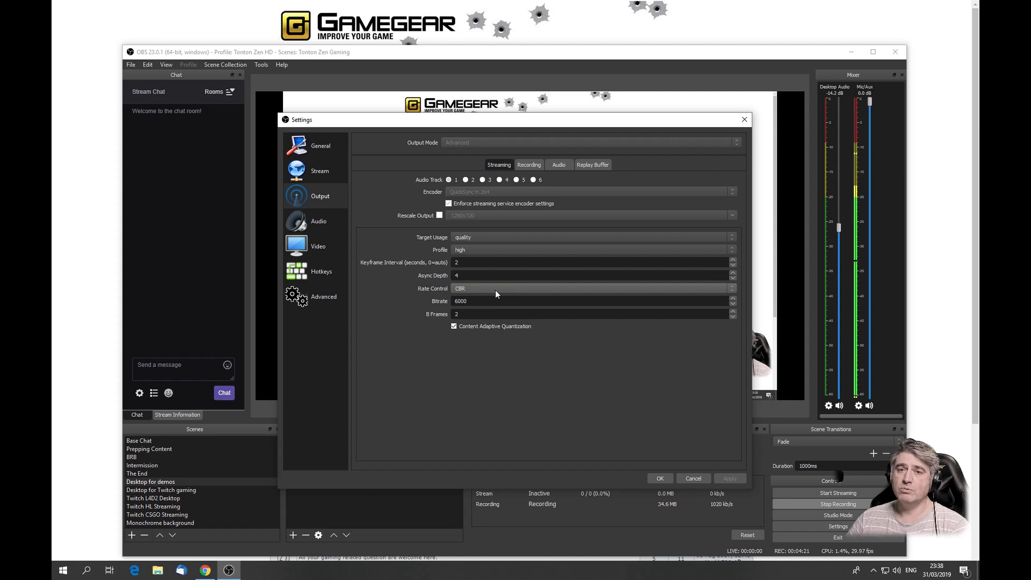
{"action": "mouse_move", "coordinate": [473, 296]}
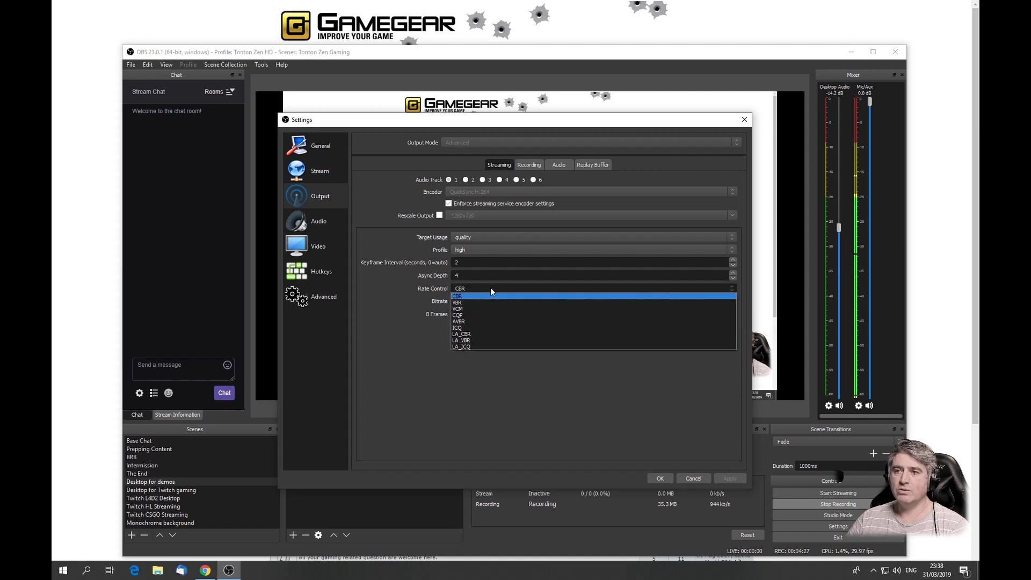
{"action": "mouse_move", "coordinate": [410, 279]}
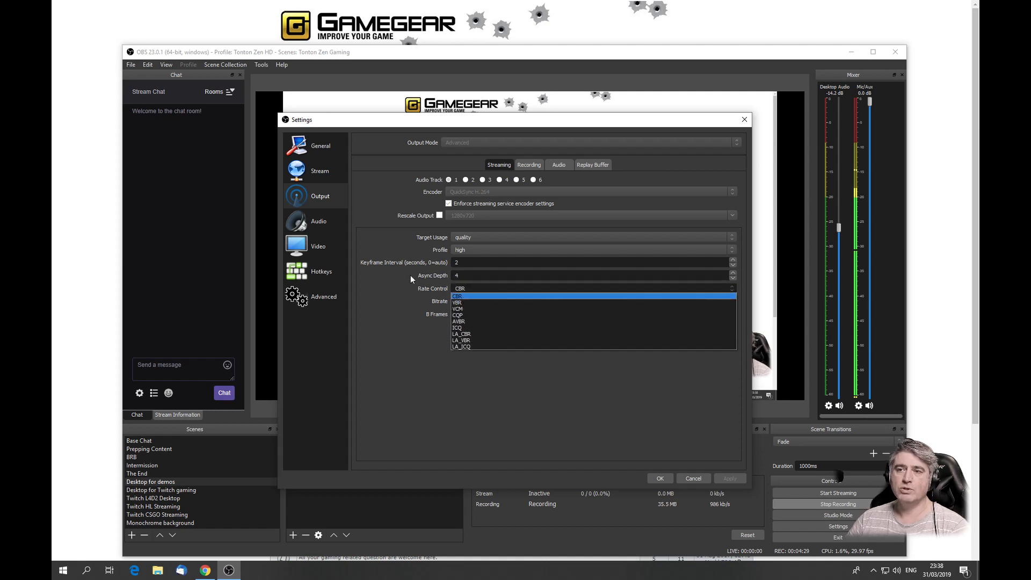
{"action": "left_click", "coordinate": [457, 295]}
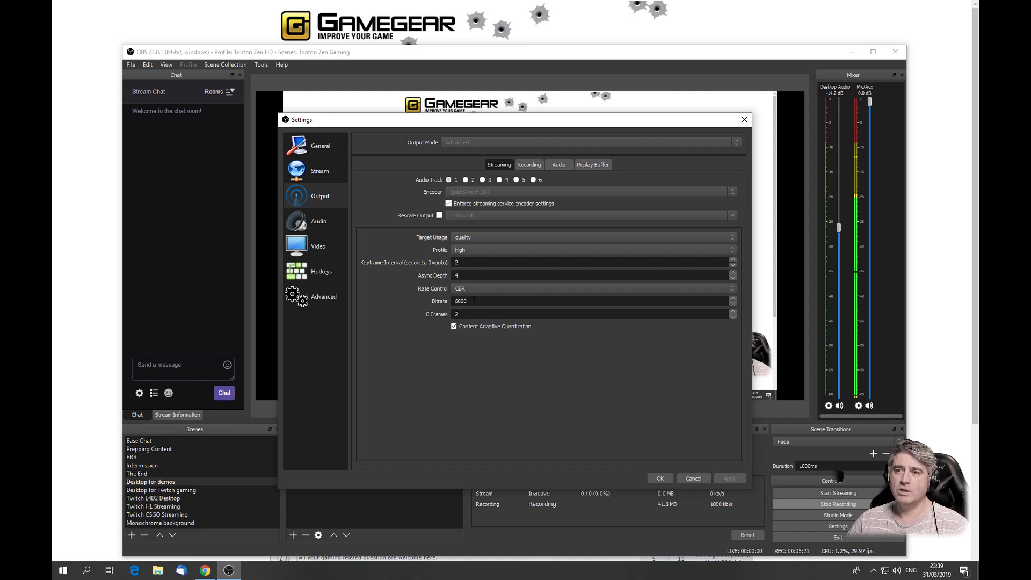
{"action": "triple_click", "coordinate": [461, 301]}
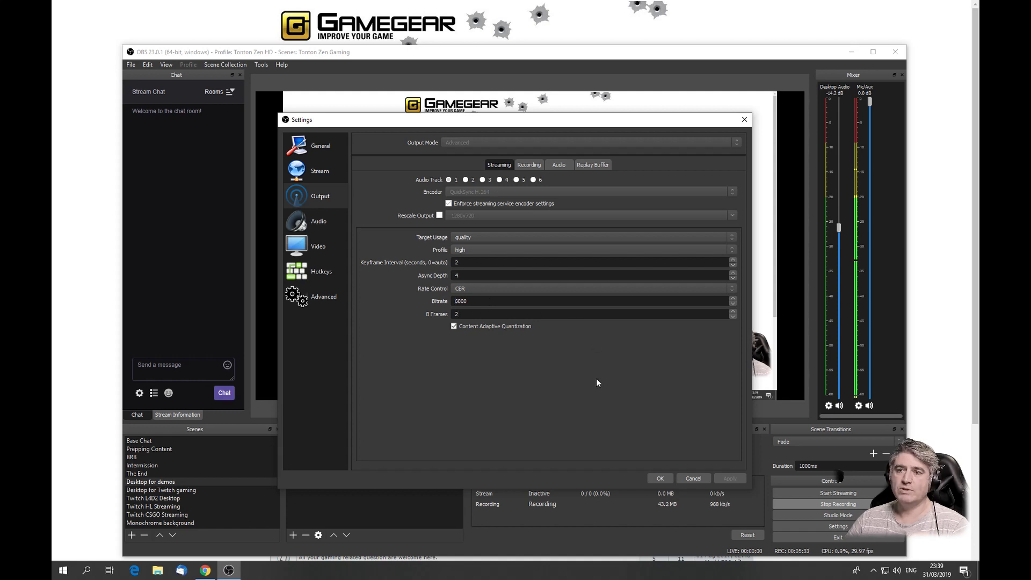
{"action": "mouse_move", "coordinate": [407, 337]}
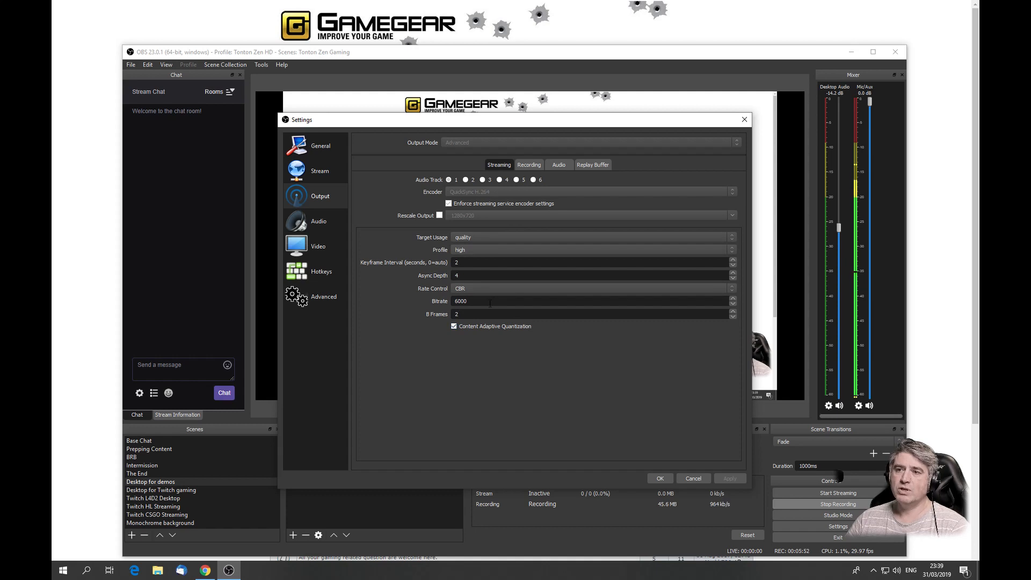
{"action": "triple_click", "coordinate": [460, 301]}
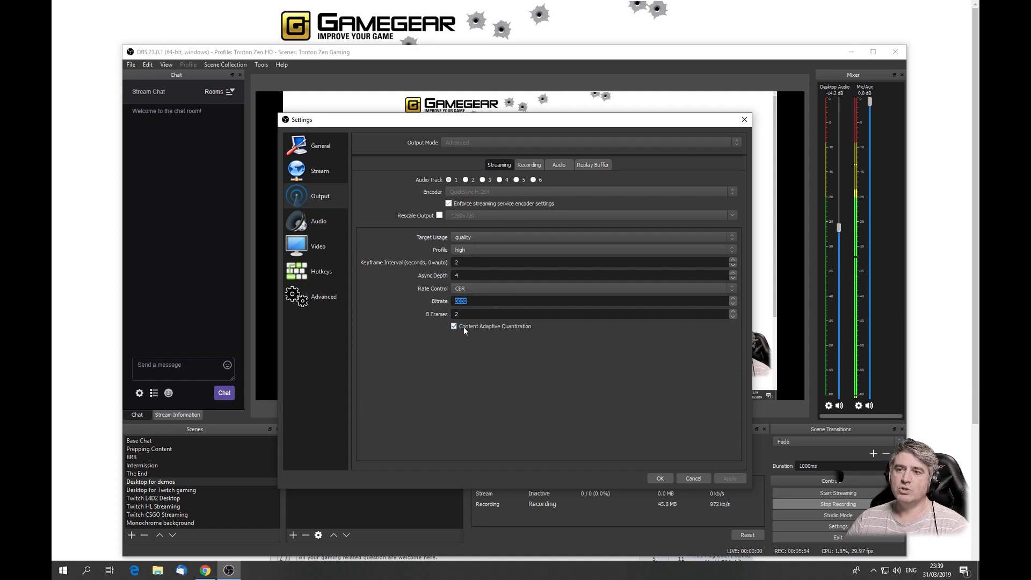
{"action": "mouse_move", "coordinate": [391, 322]}
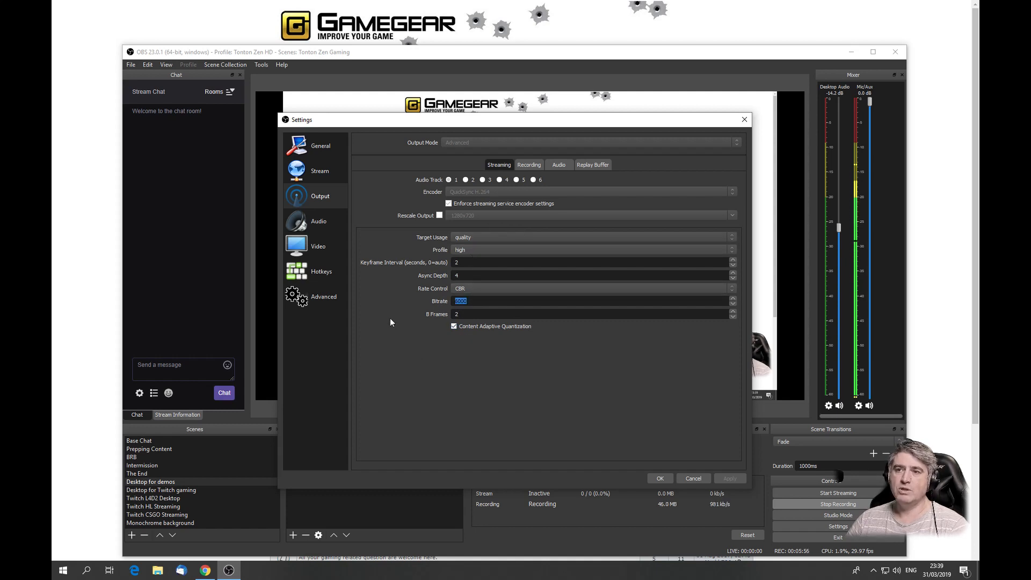
{"action": "mouse_move", "coordinate": [384, 322]}
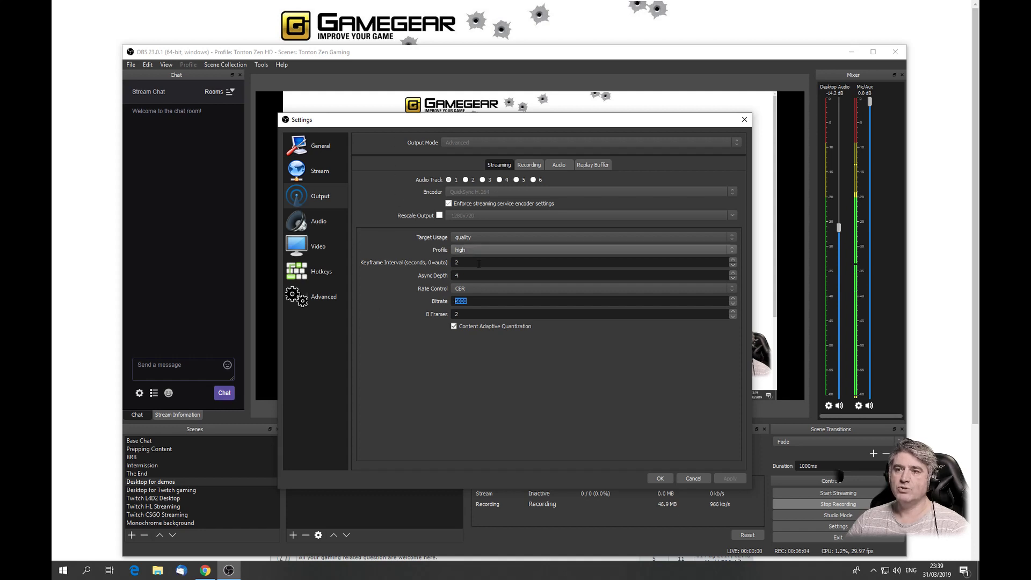
{"action": "left_click", "coordinate": [460, 301]}
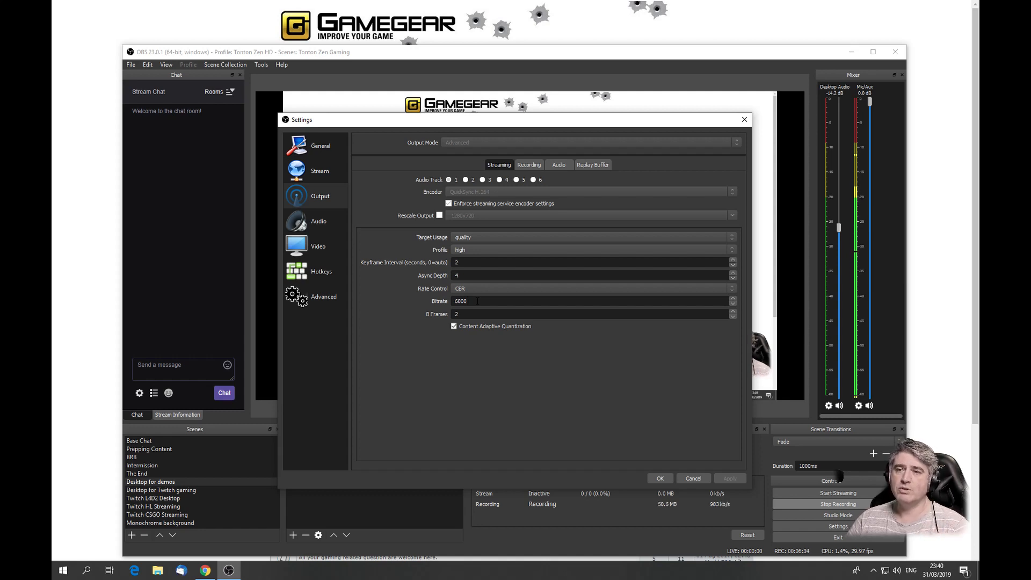
{"action": "left_click", "coordinate": [463, 300]}
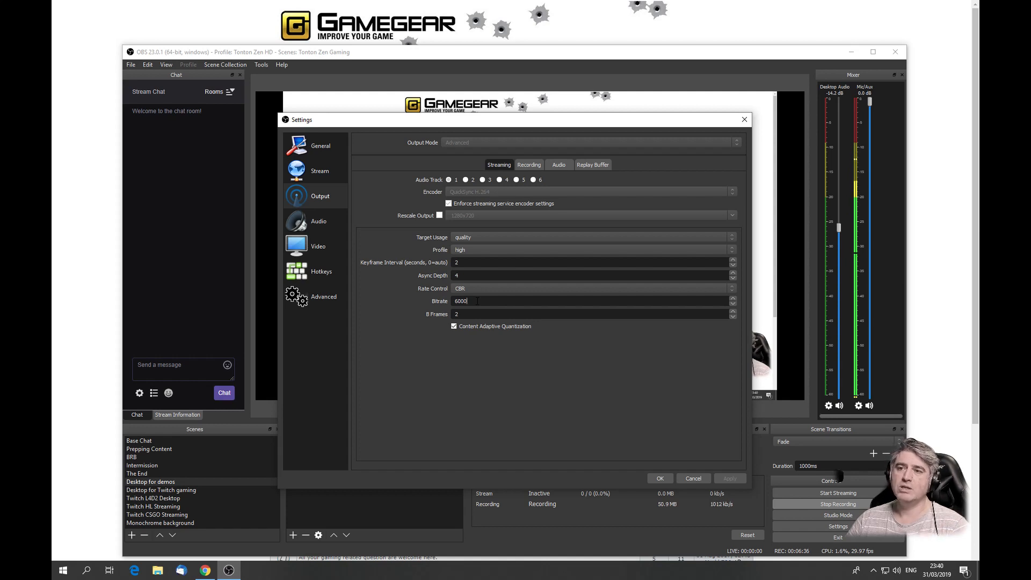